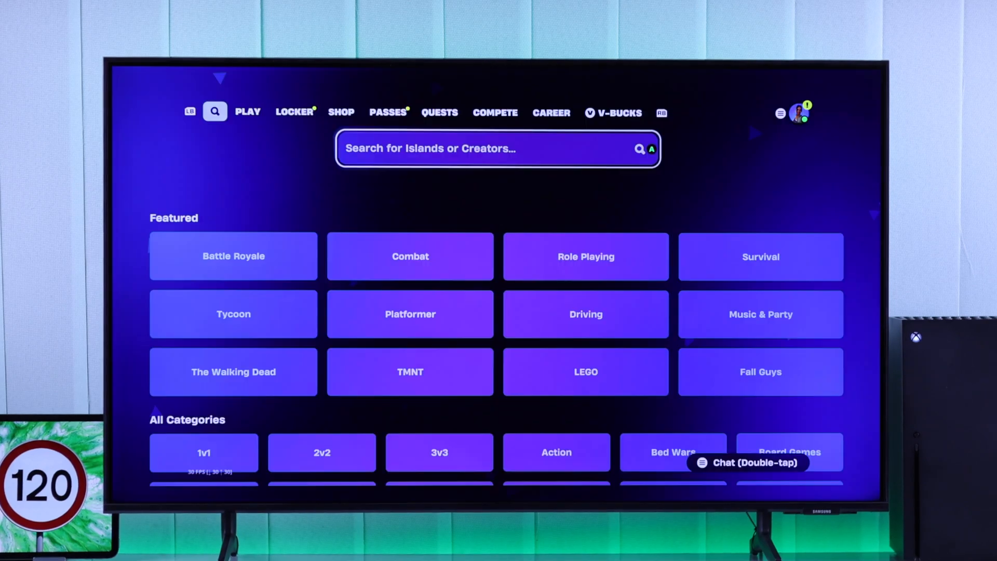
Step: Exit Fortnite to the Xbox home screen and highlight the Settings gear
left_click(293, 111)
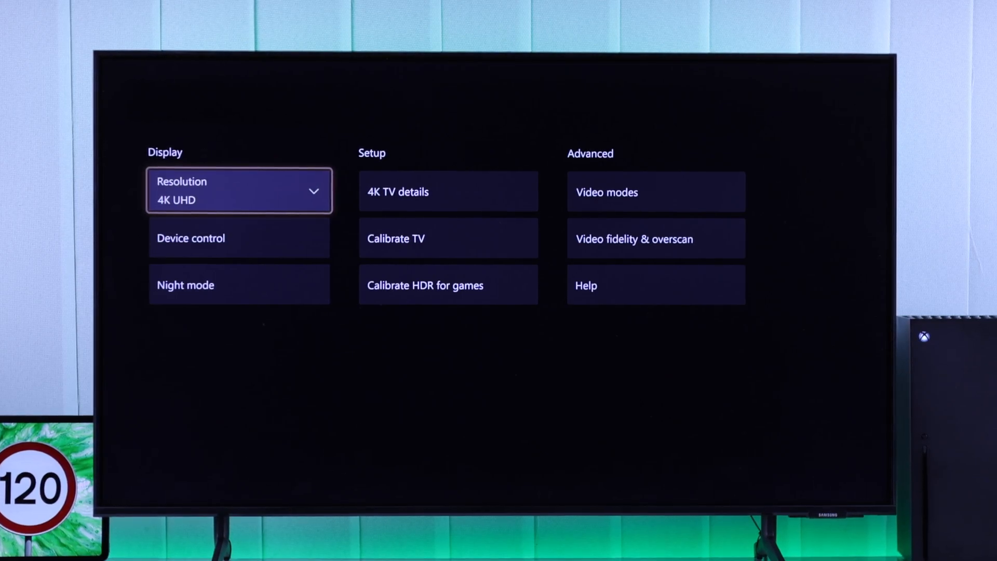
left_click(238, 191)
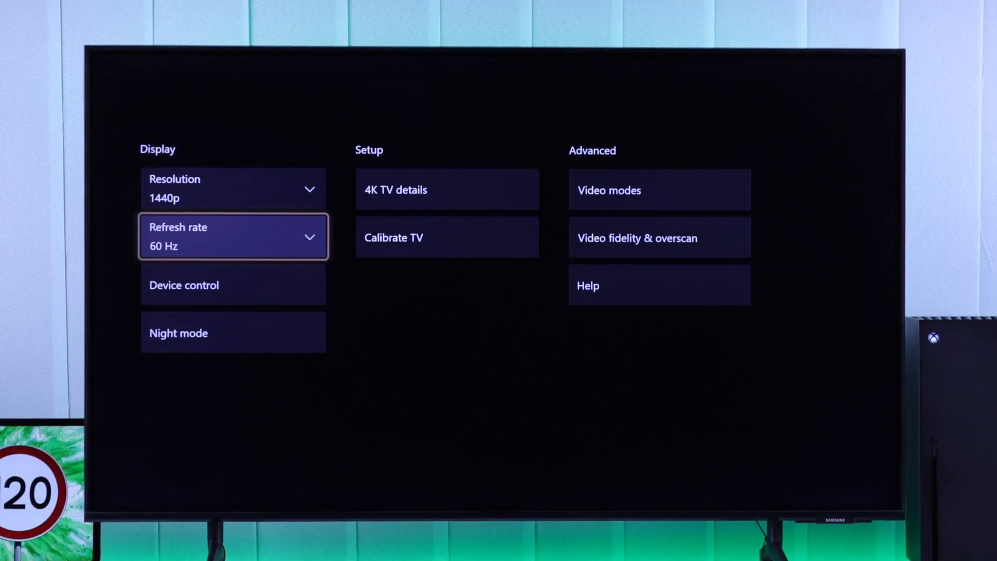
left_click(233, 237)
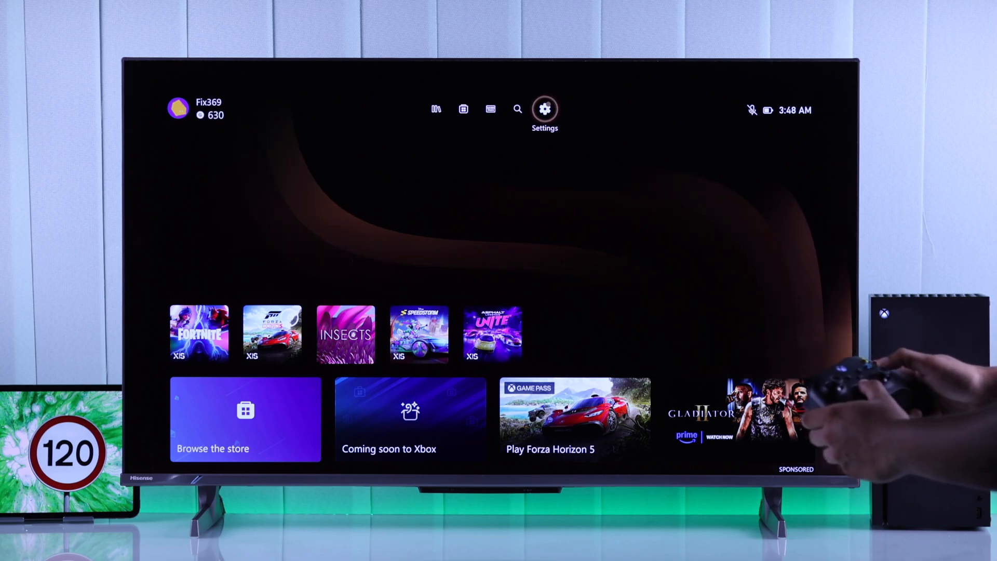
Step: Open Settings and go to General > TV & display options
left_click(544, 108)
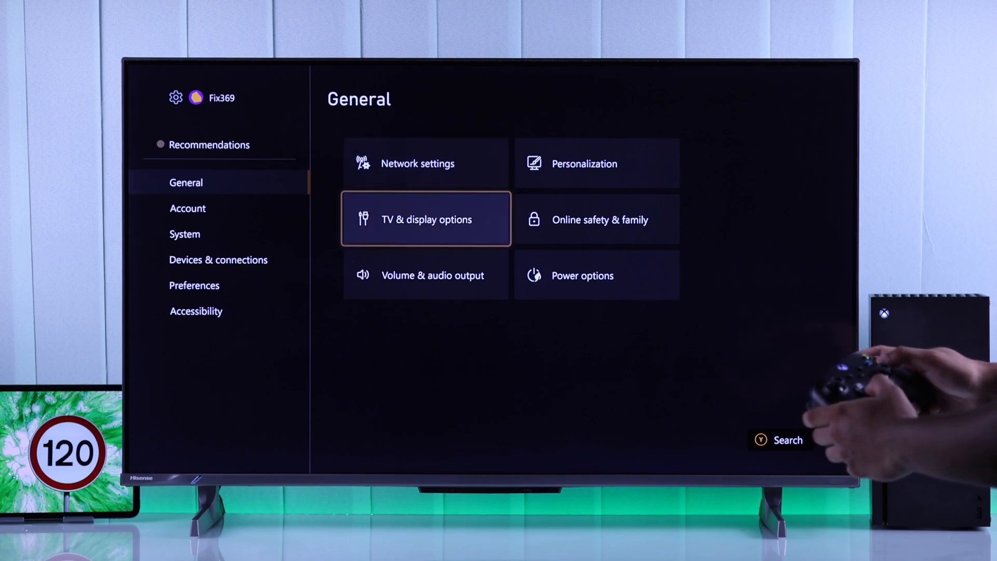
left_click(425, 219)
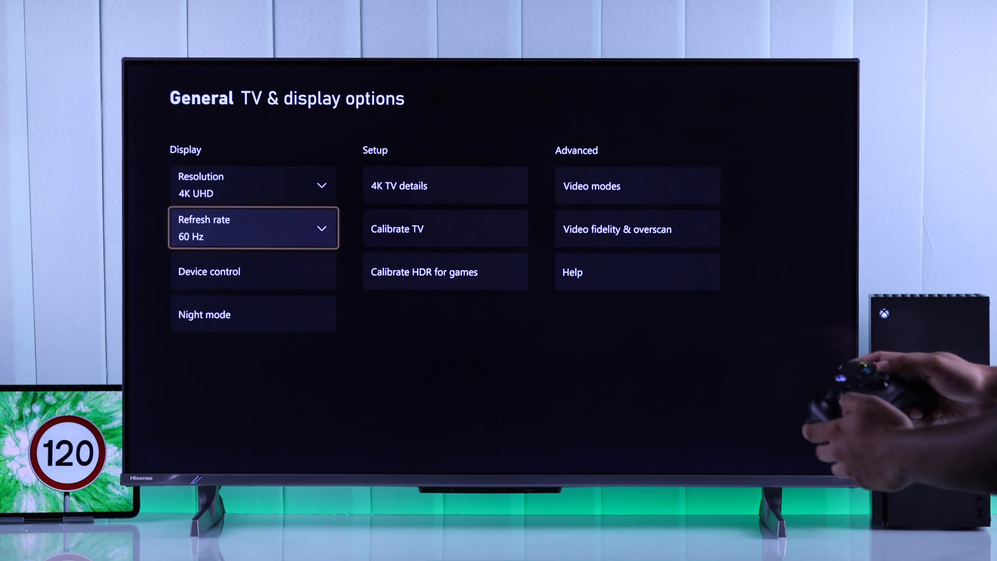
Step: Pick 120 Hz from the Refresh rate dropdown and keep the new resolution
left_click(253, 226)
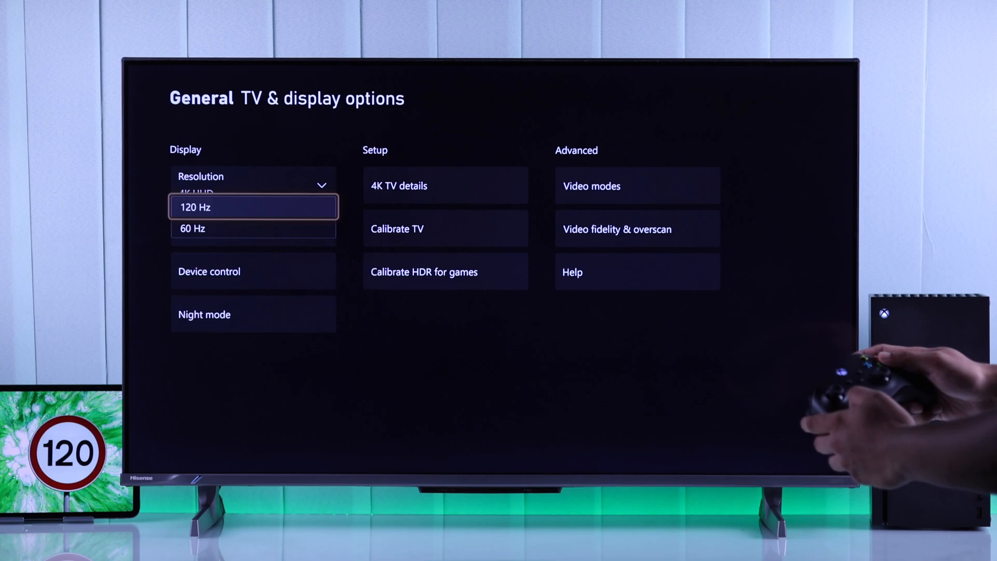
left_click(252, 207)
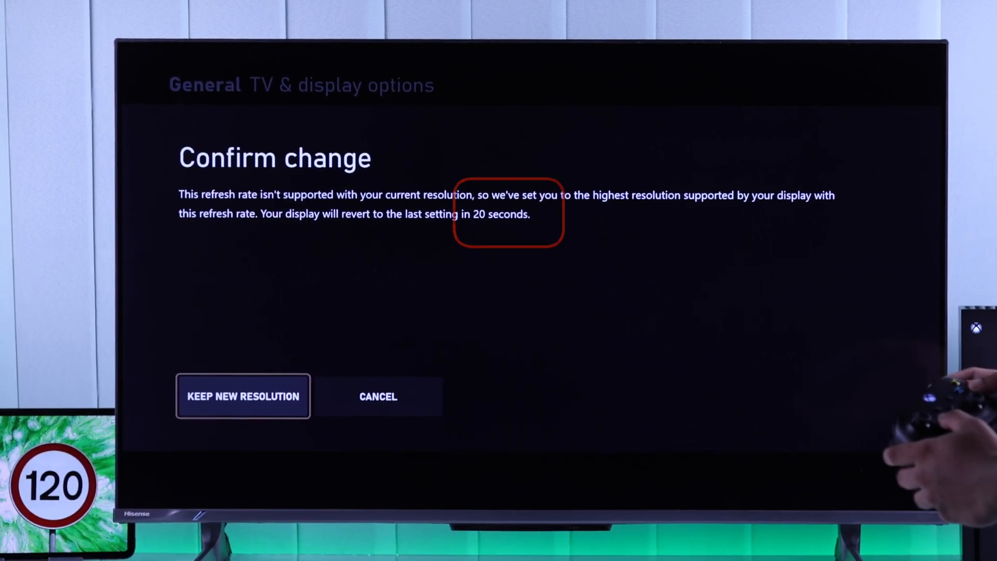
left_click(243, 396)
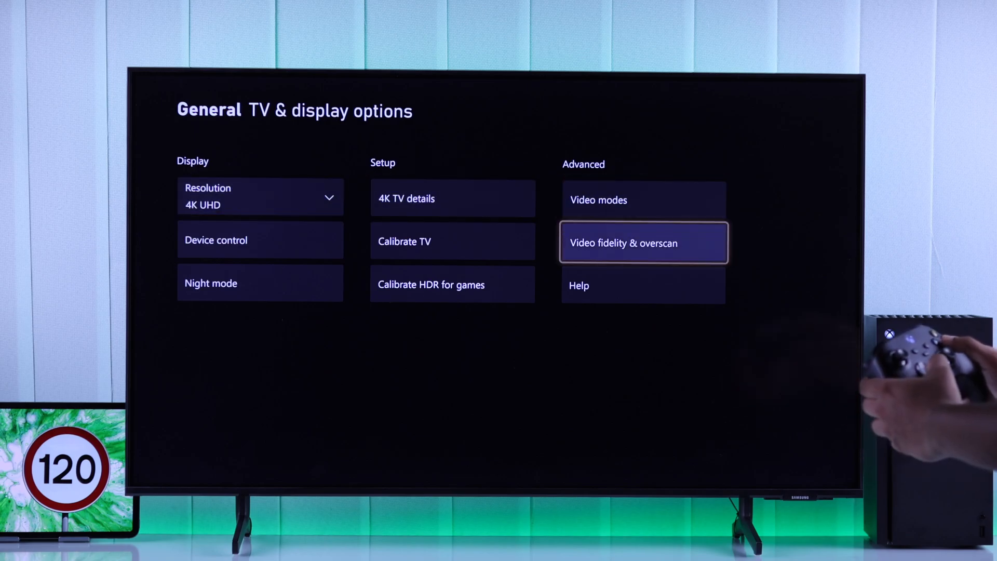
Step: Change the Display Overrides dropdown under Video fidelity & overscan
left_click(642, 243)
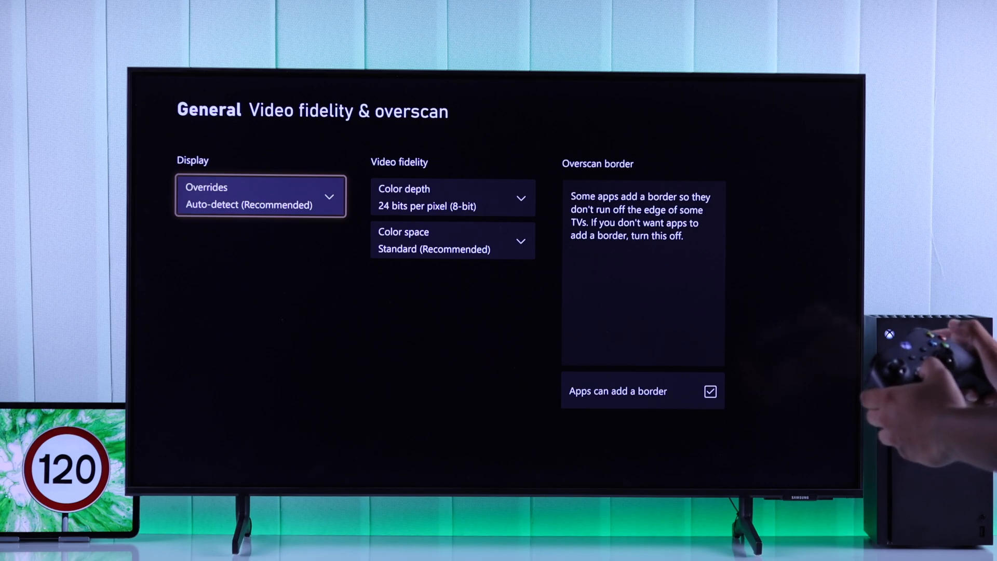
left_click(260, 196)
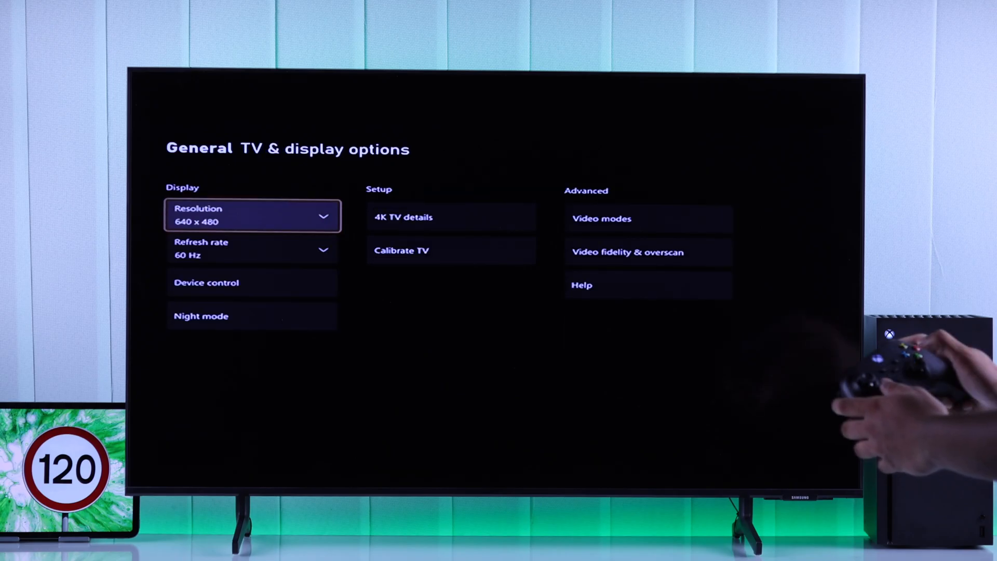
Step: Set resolution to 1440p and open the refresh rate choices for 120 Hz
left_click(252, 215)
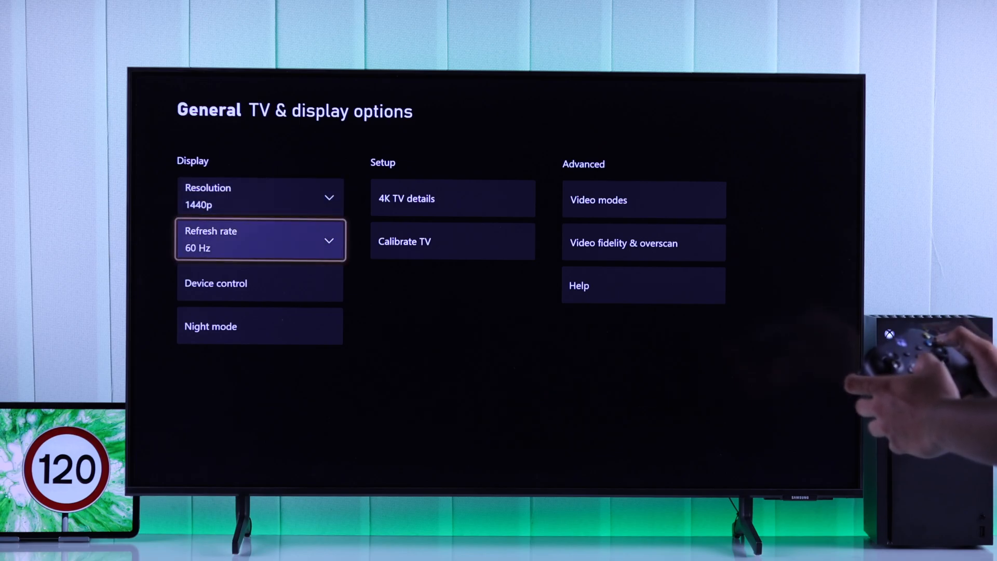
left_click(259, 241)
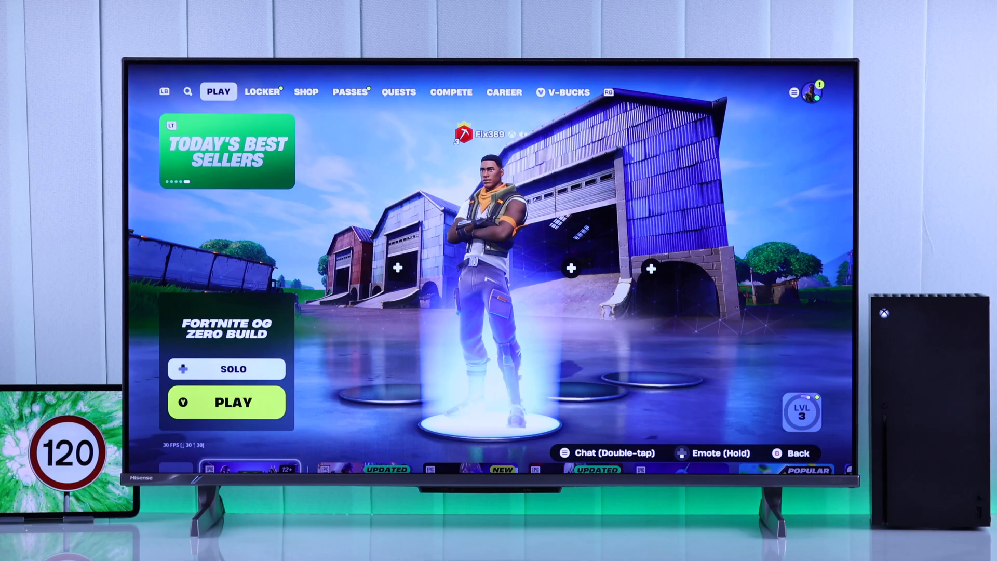
Step: Press Play on Zero Build Solo to load into the waiting island
left_click(227, 402)
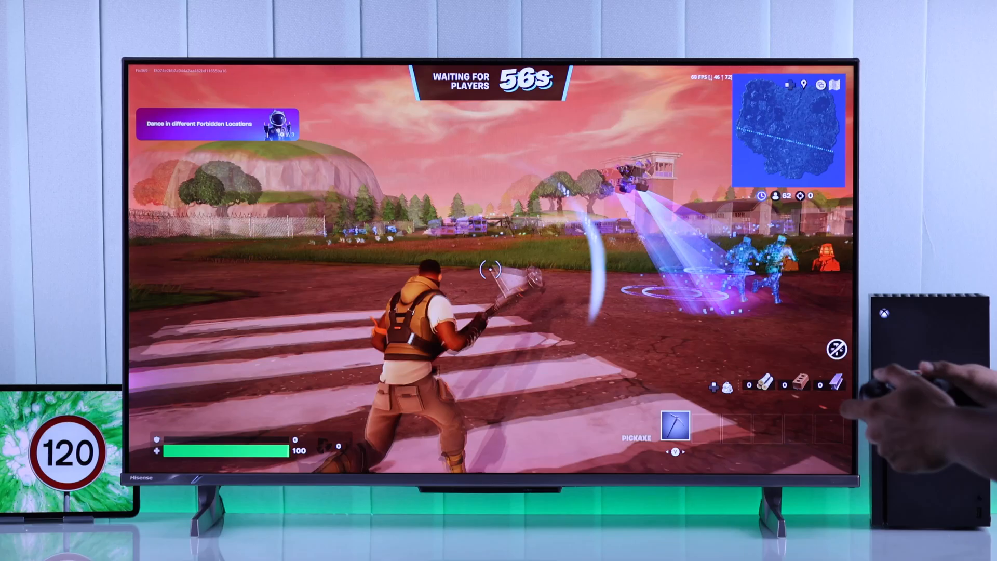